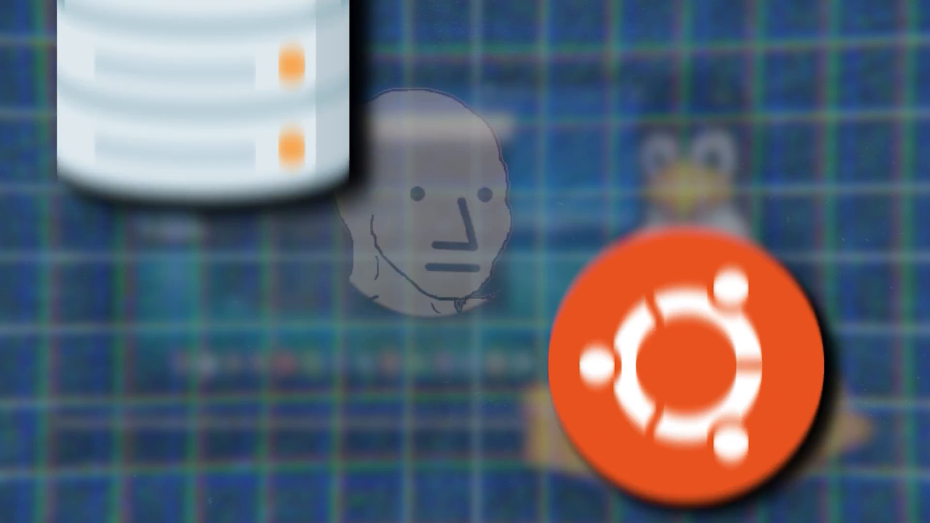
click(510, 372)
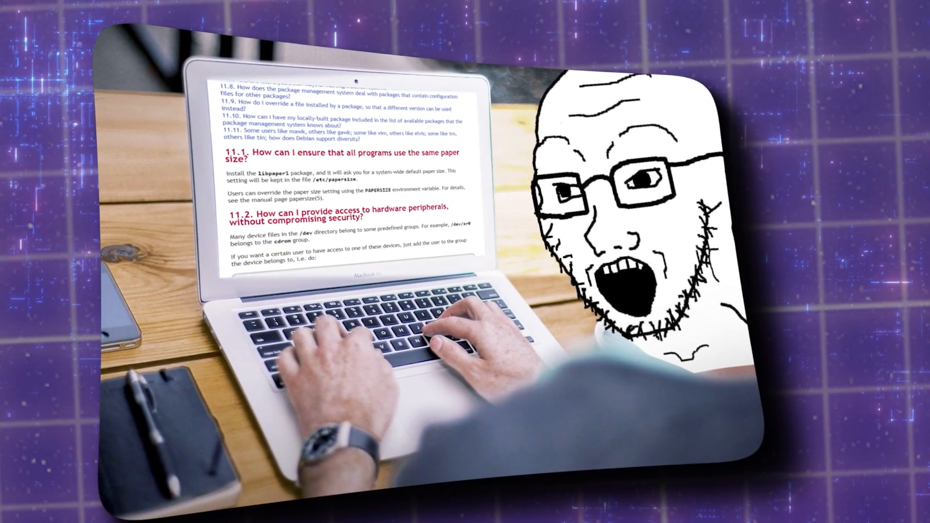
scroll(down, 3)
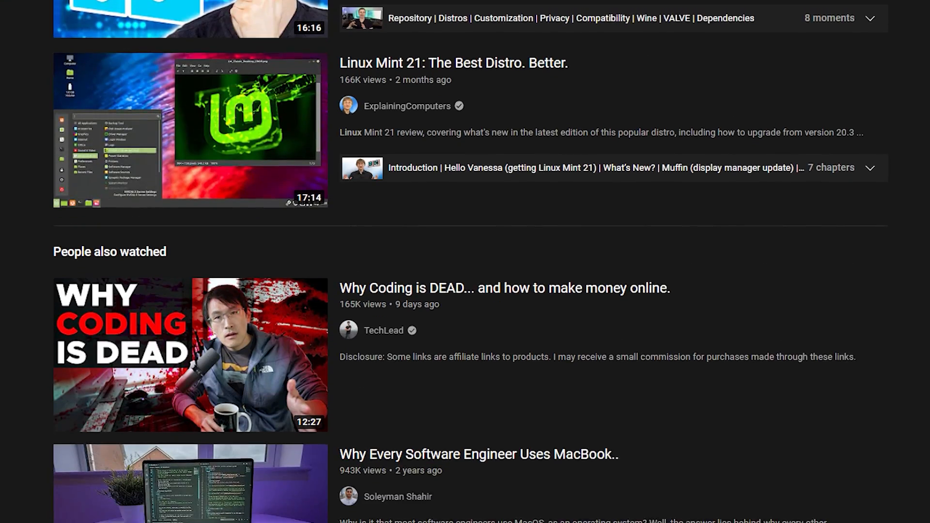
scroll(down, 3)
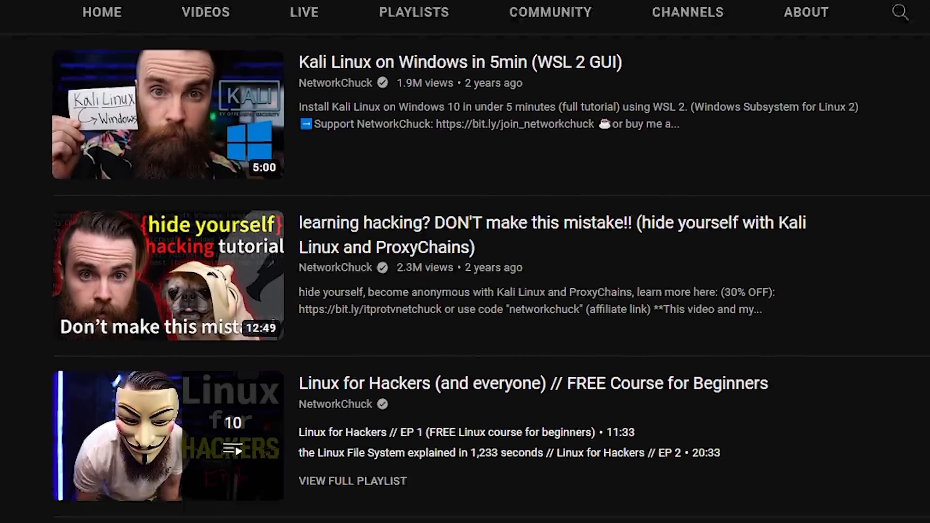
scroll(down, 3)
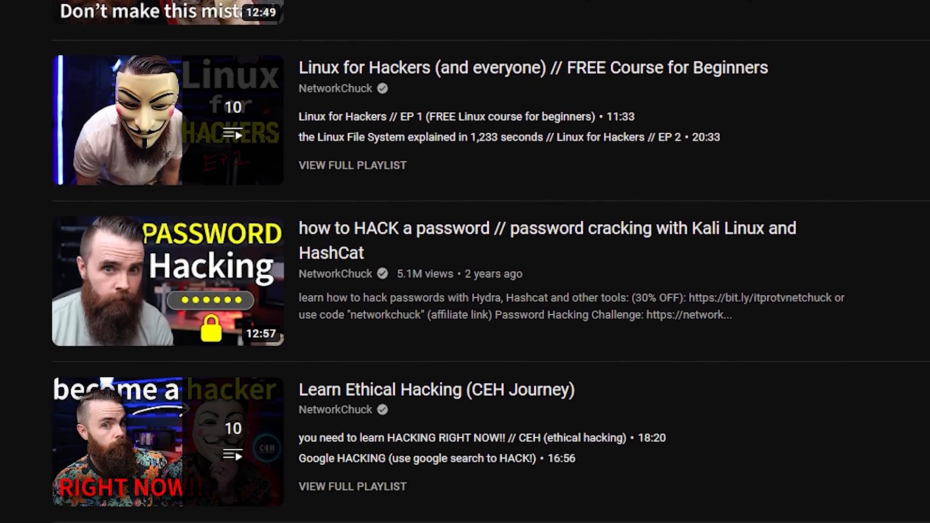
scroll(down, 3)
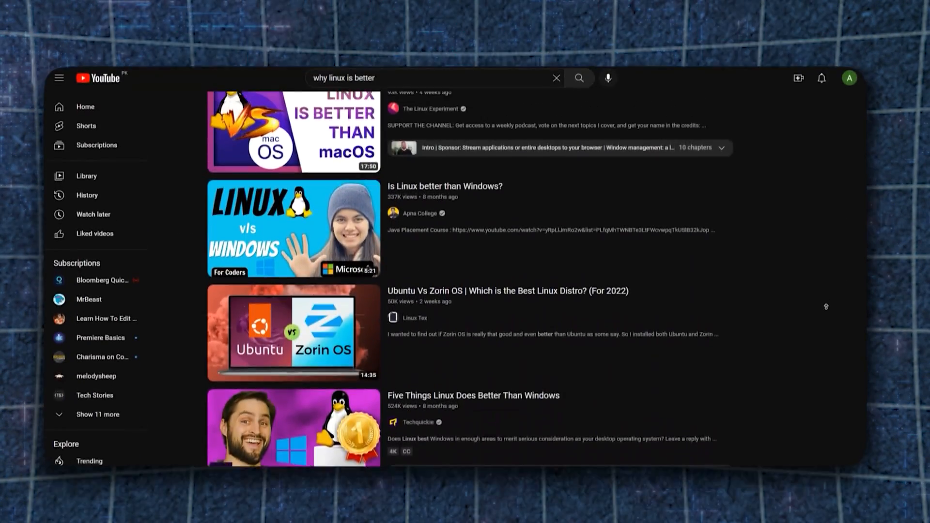
scroll(up, 3)
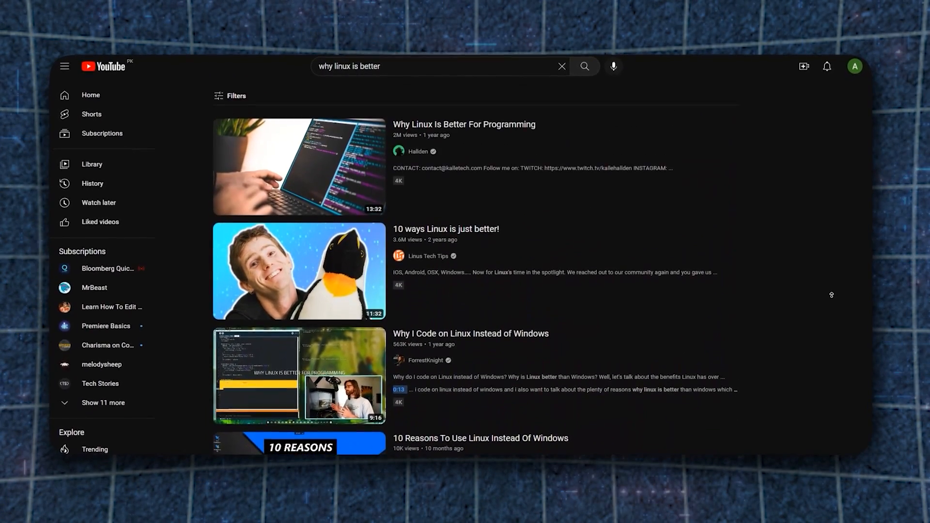
click(299, 168)
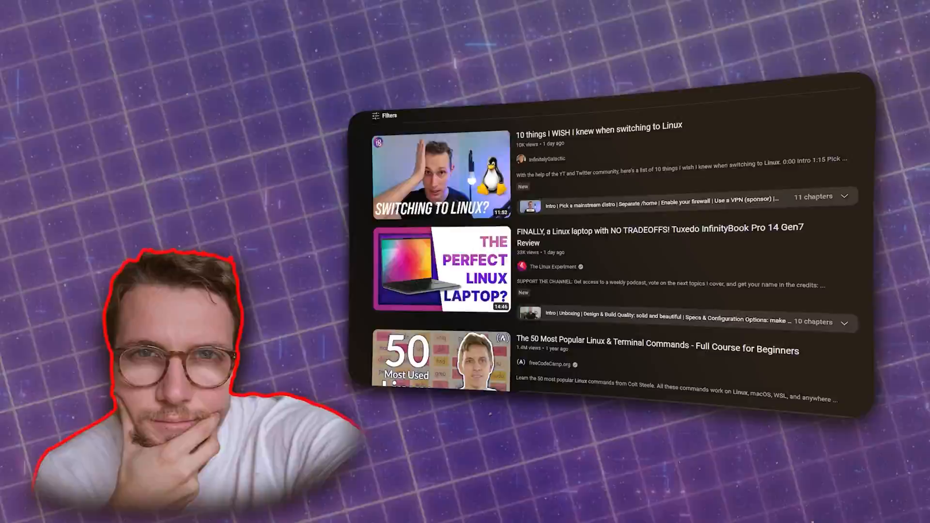
scroll(down, 3)
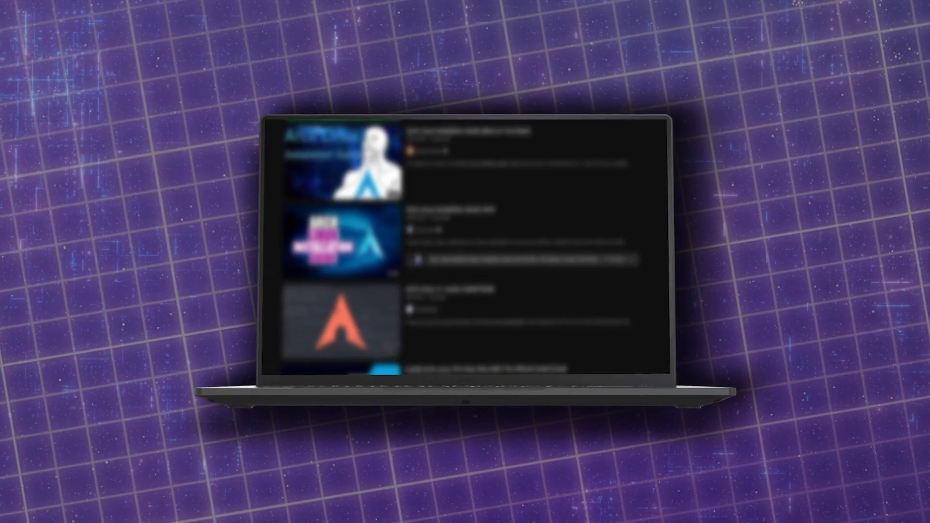
scroll(down, 3)
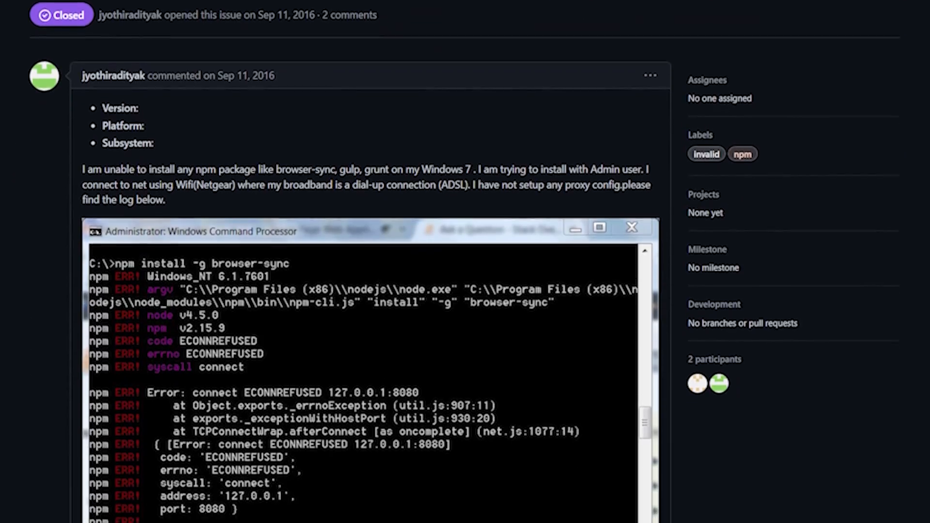
scroll(down, 3)
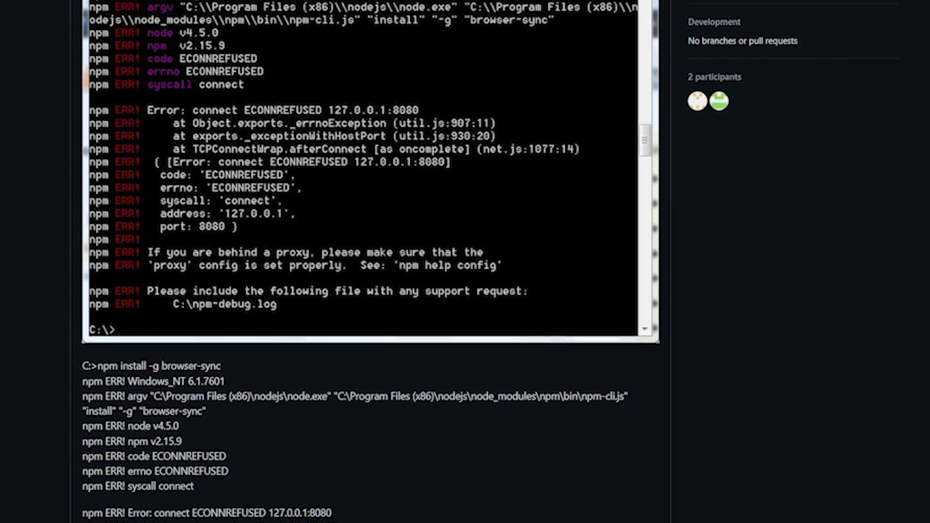
scroll(down, 3)
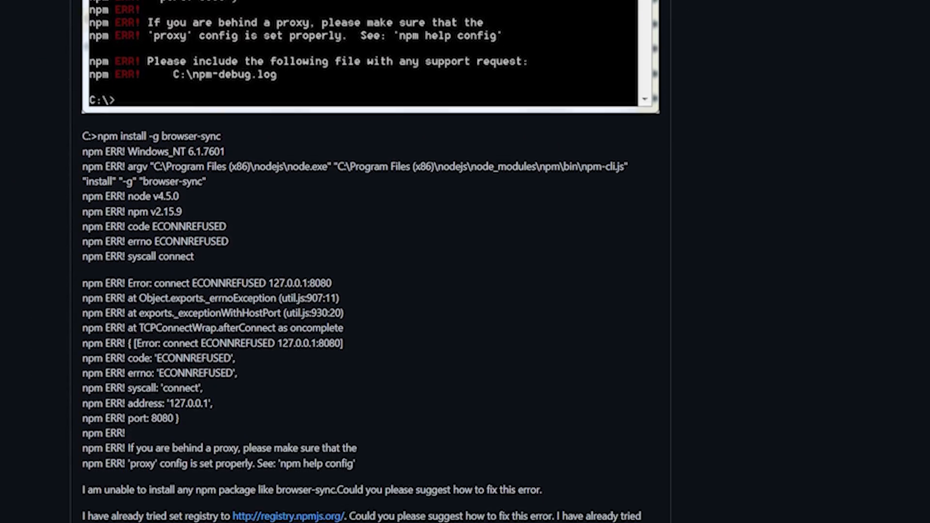